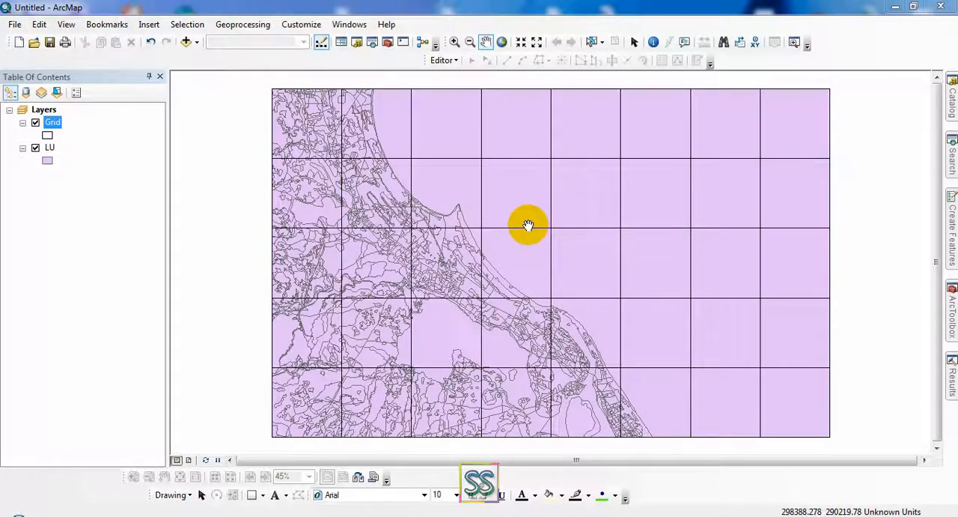
Find the Erase overlay tool in ArcToolbox, review its dialog, and close it unrun
drag(528, 226, 514, 257)
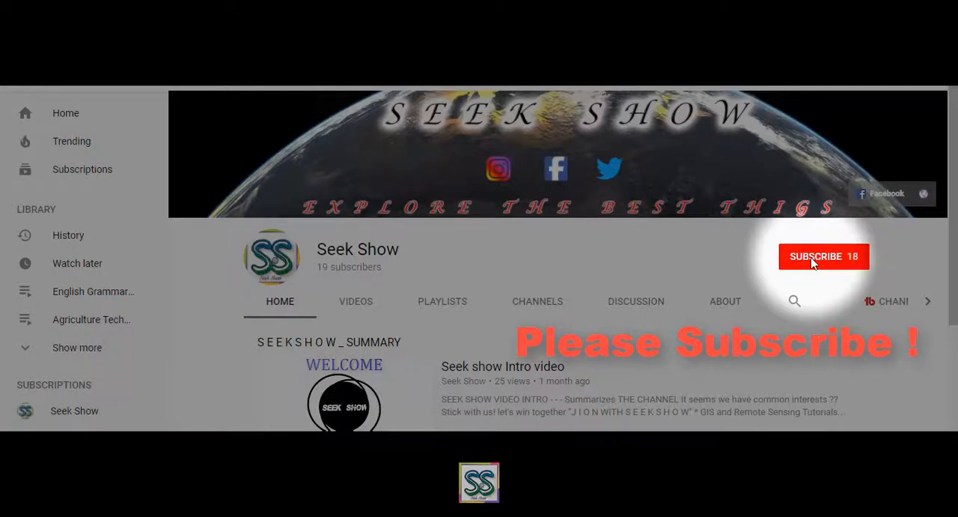
click(816, 256)
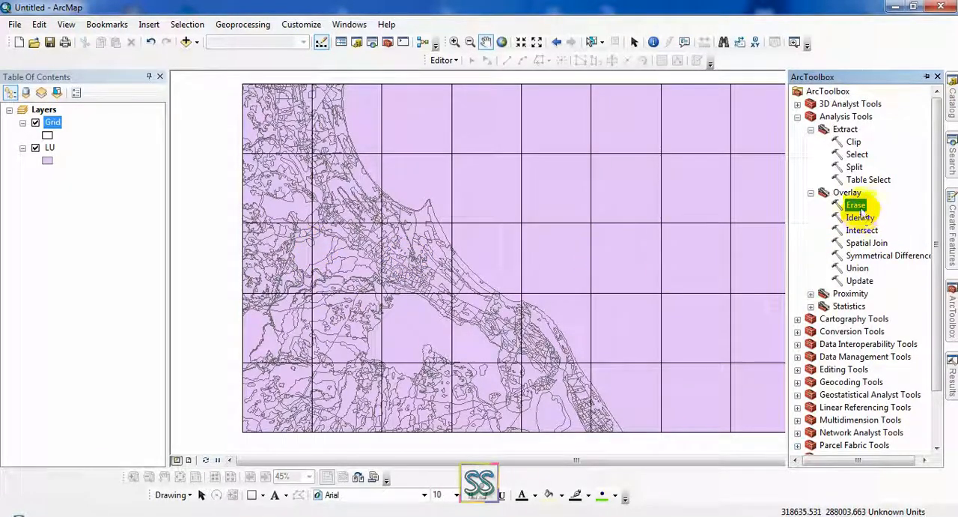
click(855, 204)
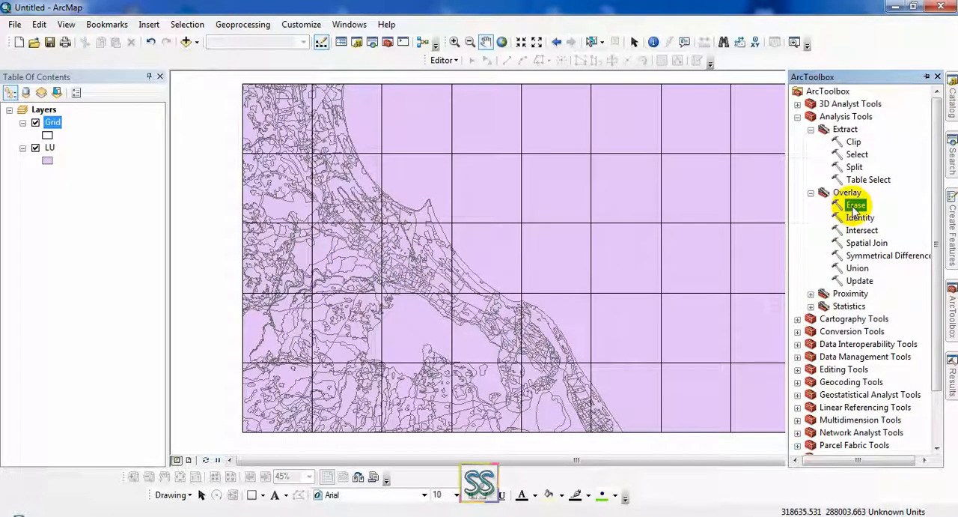
double_click(855, 204)
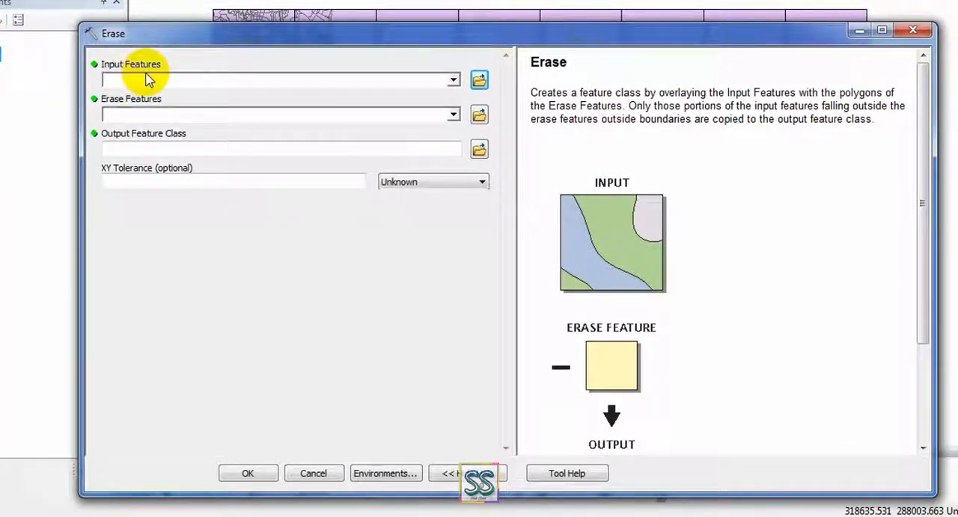
mouse_move(161, 114)
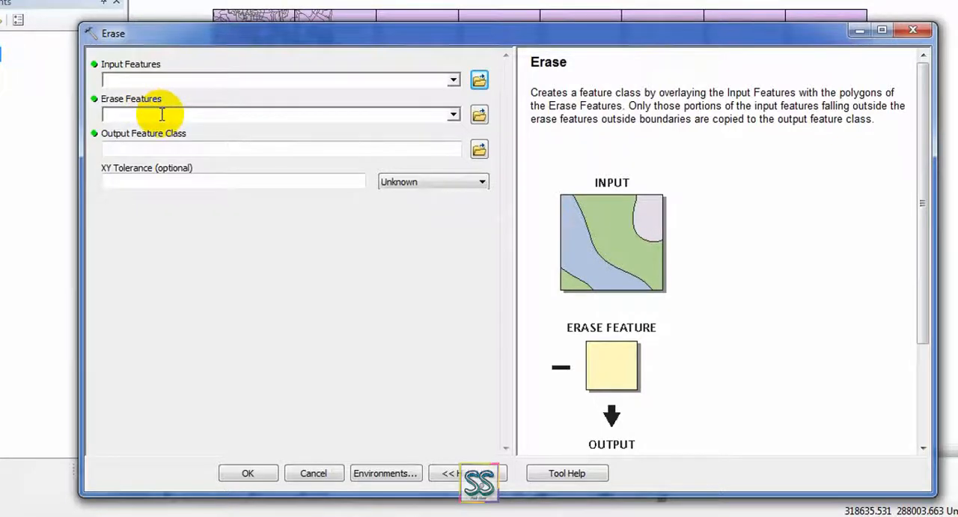
mouse_move(218, 161)
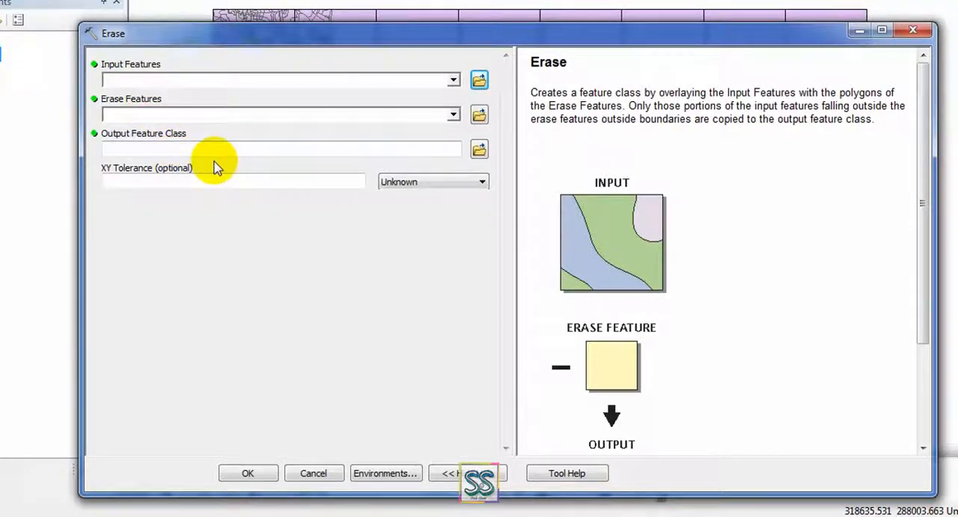
mouse_move(157, 176)
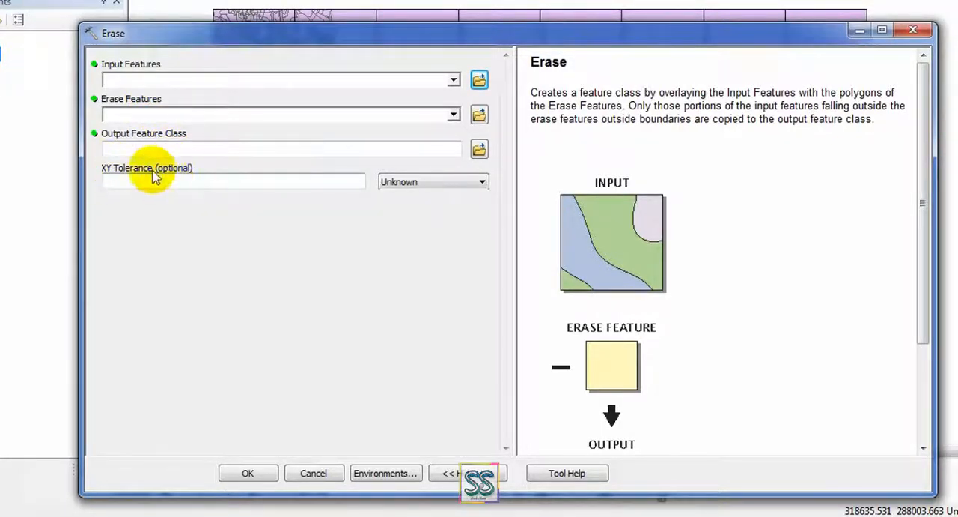
mouse_move(299, 283)
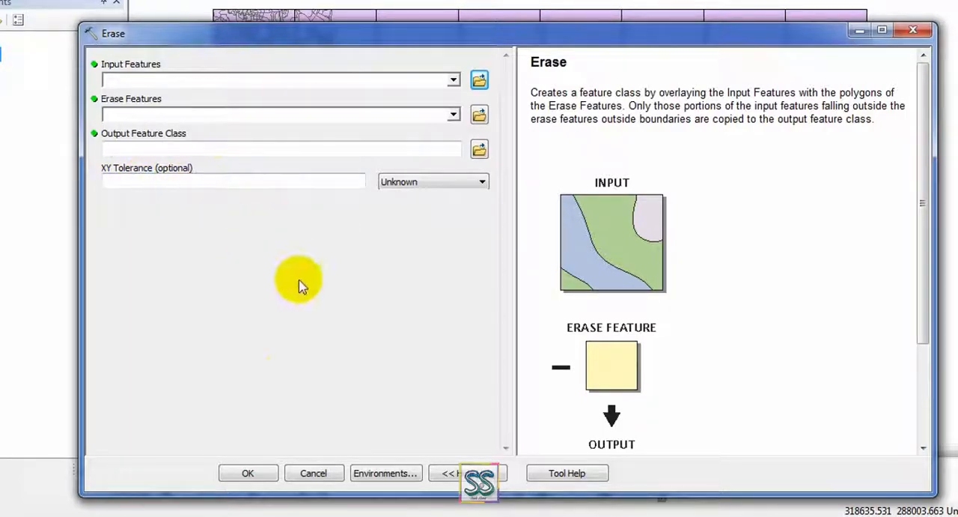
click(313, 473)
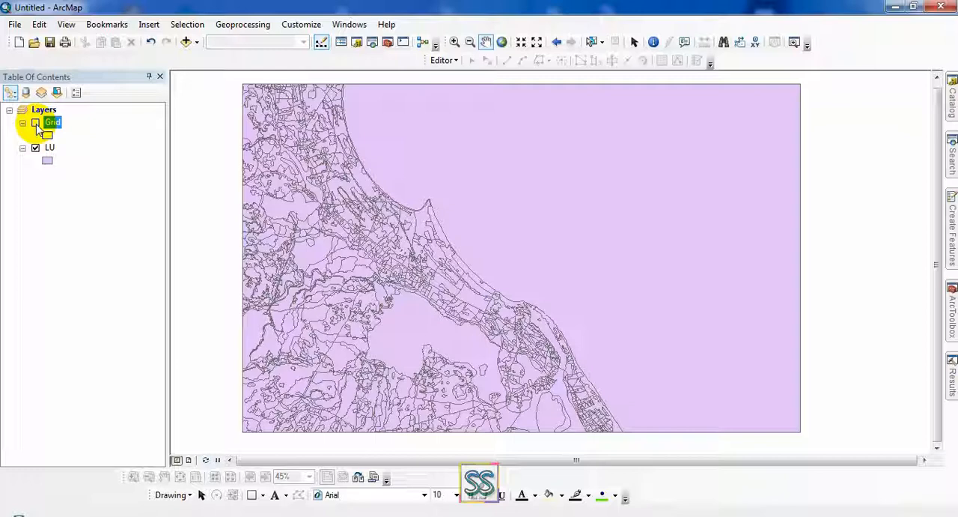
Open the LU layer's properties and pick GFCODE as the unique-values field
click(36, 122)
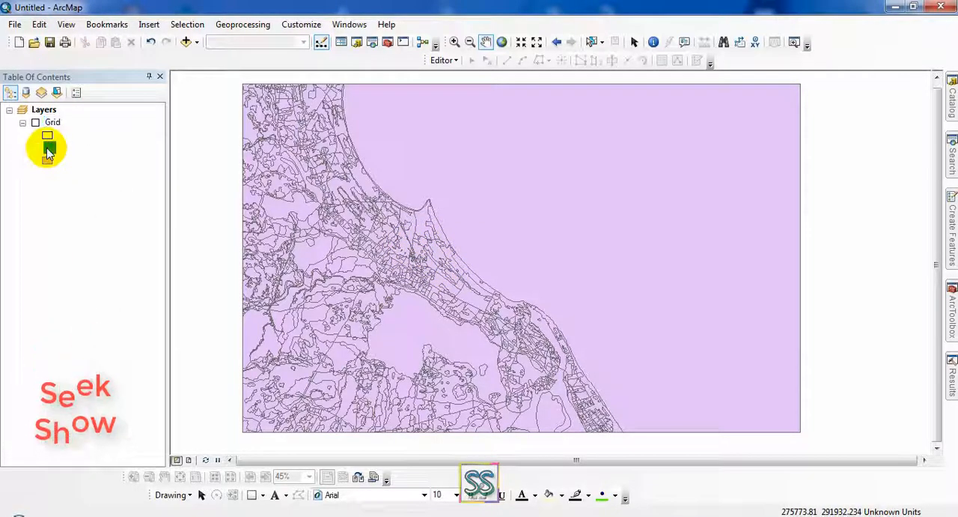
double_click(47, 148)
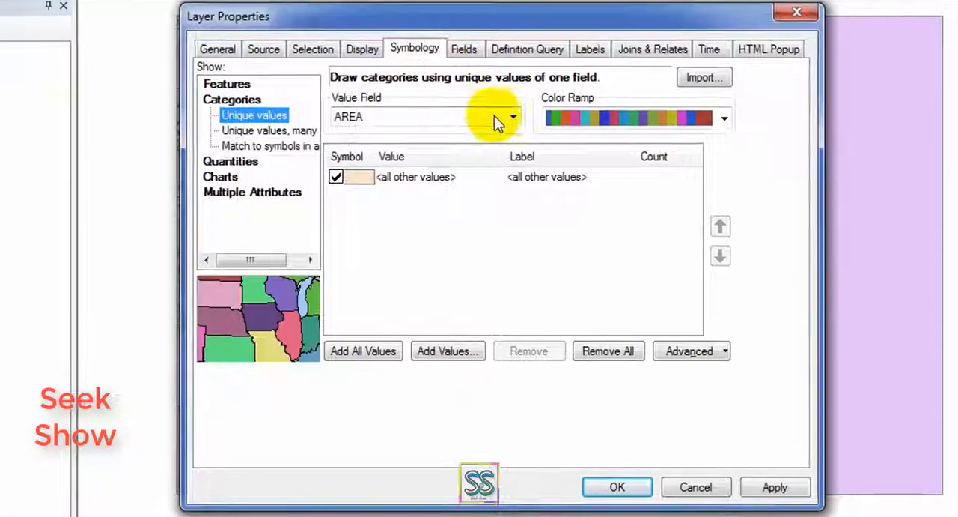
click(512, 116)
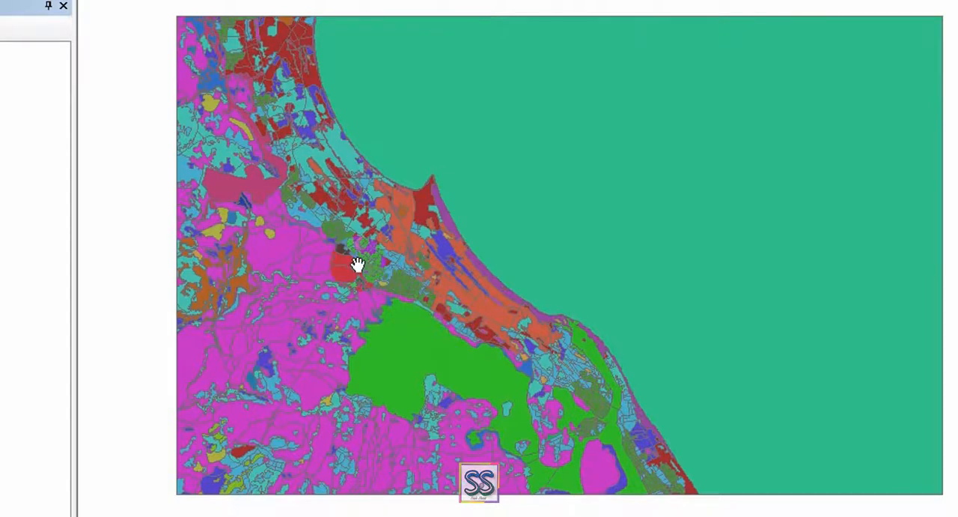
mouse_move(425, 238)
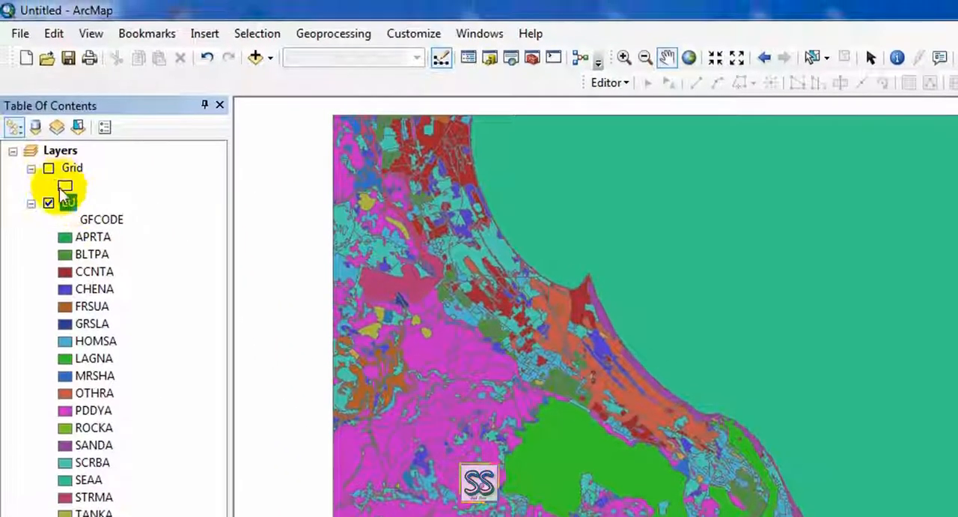
Turn the Grid layer back on over the coloured land use map
click(47, 168)
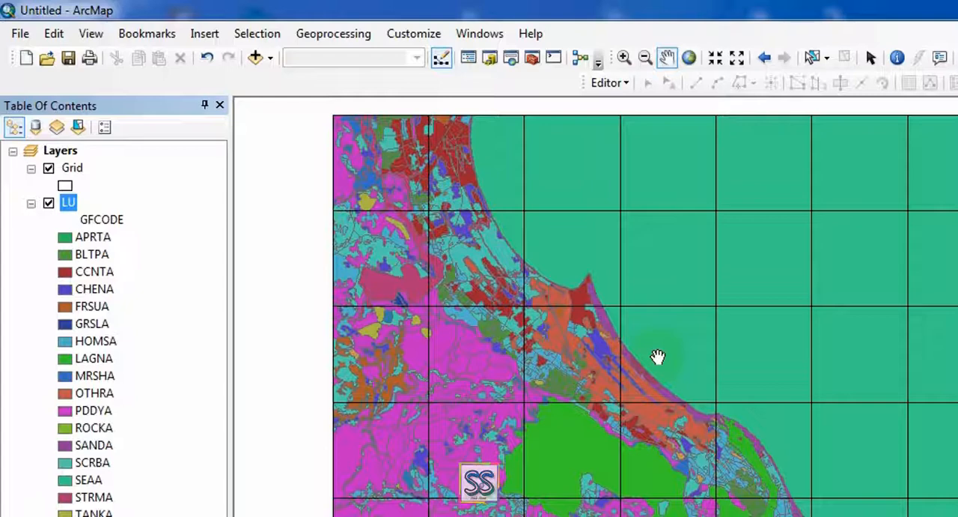
mouse_move(662, 357)
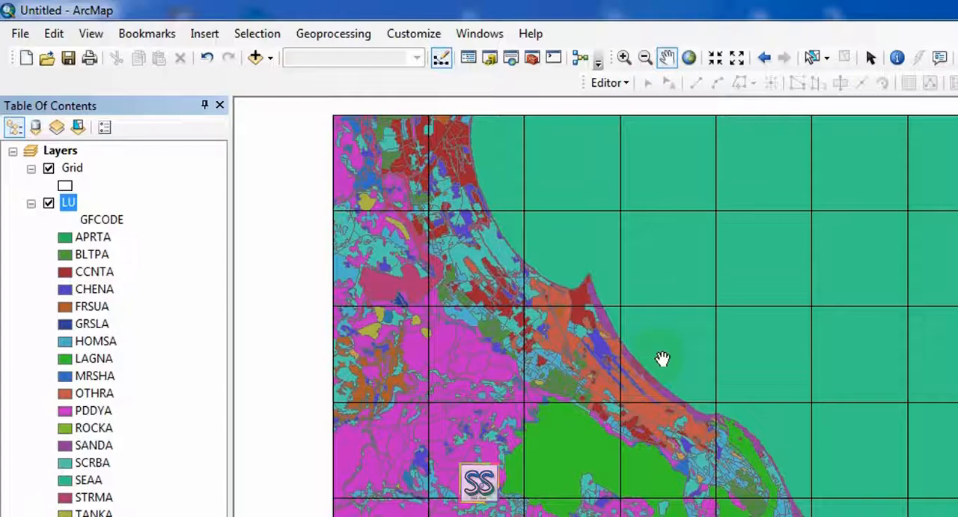
mouse_move(687, 355)
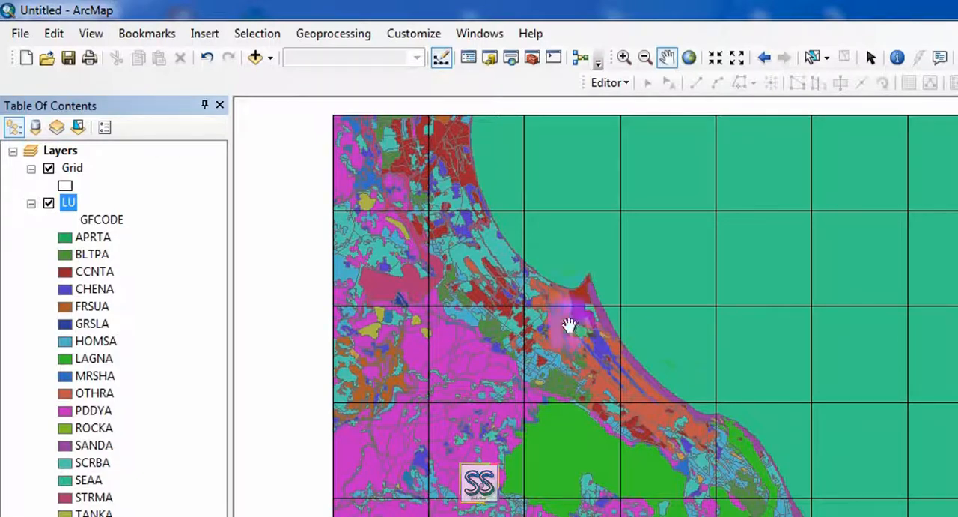
mouse_move(72, 168)
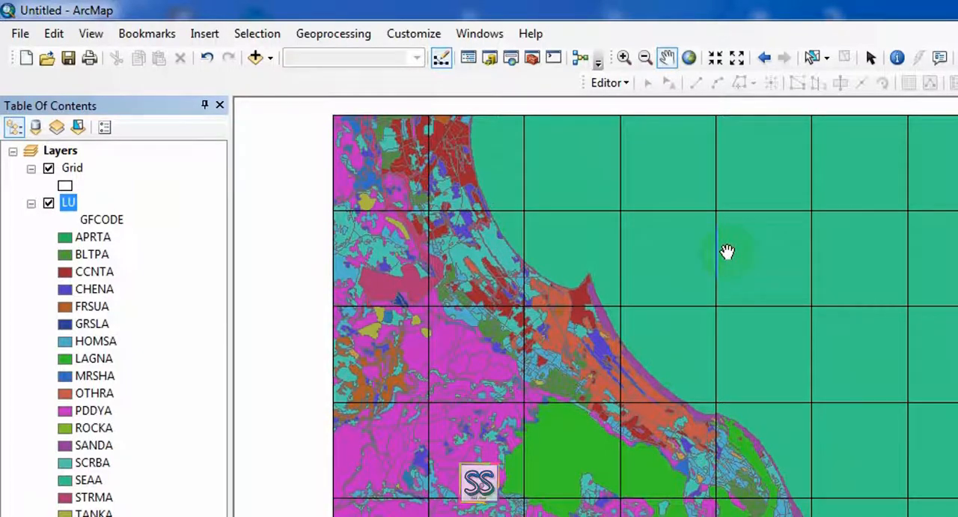
mouse_move(822, 111)
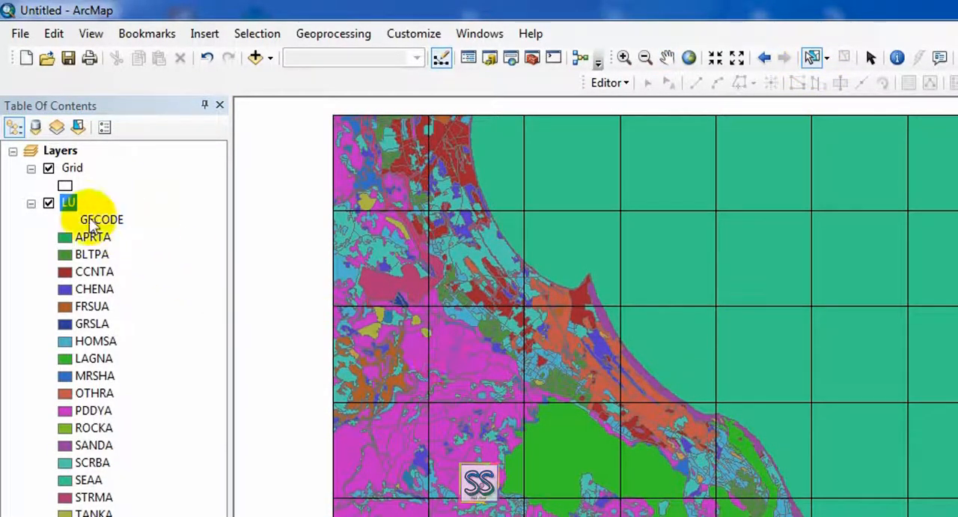
With LU briefly hidden, select one grid cell, then show LU and hide Grid
click(48, 203)
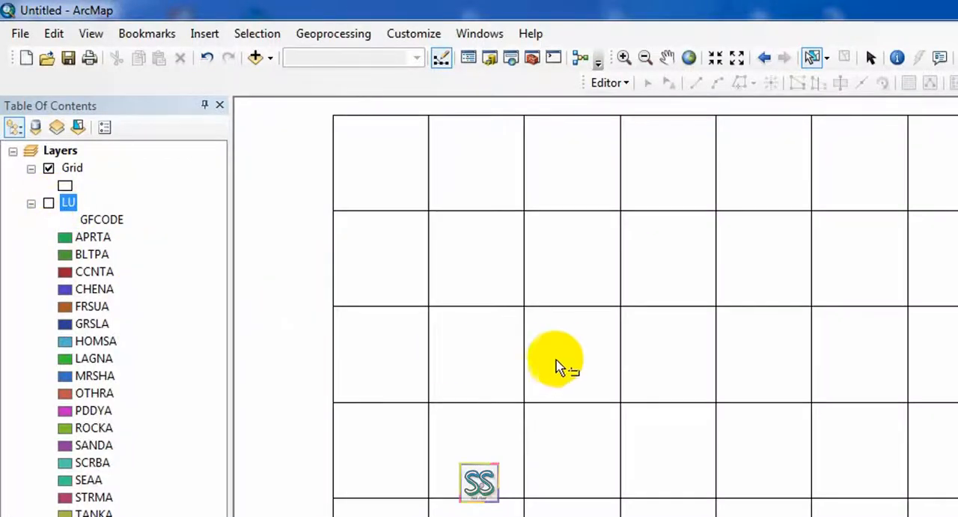
click(571, 354)
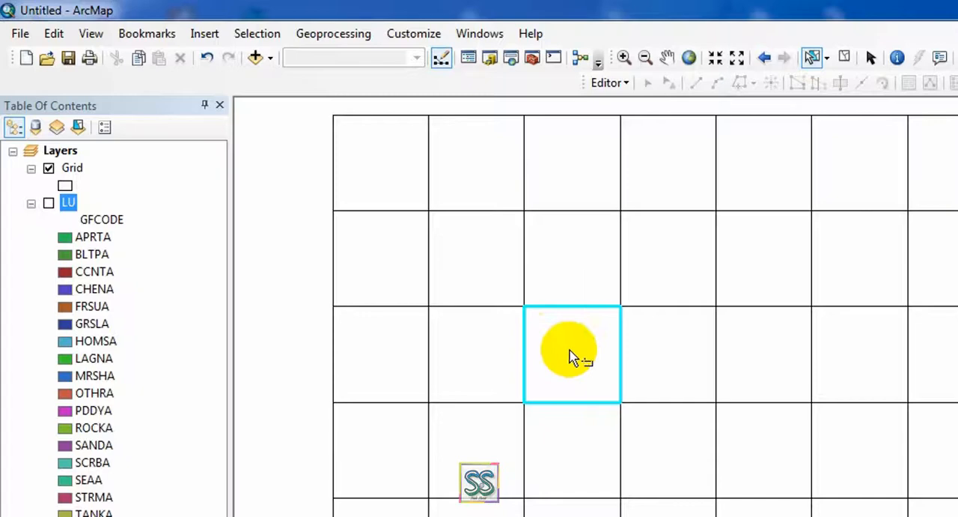
click(49, 202)
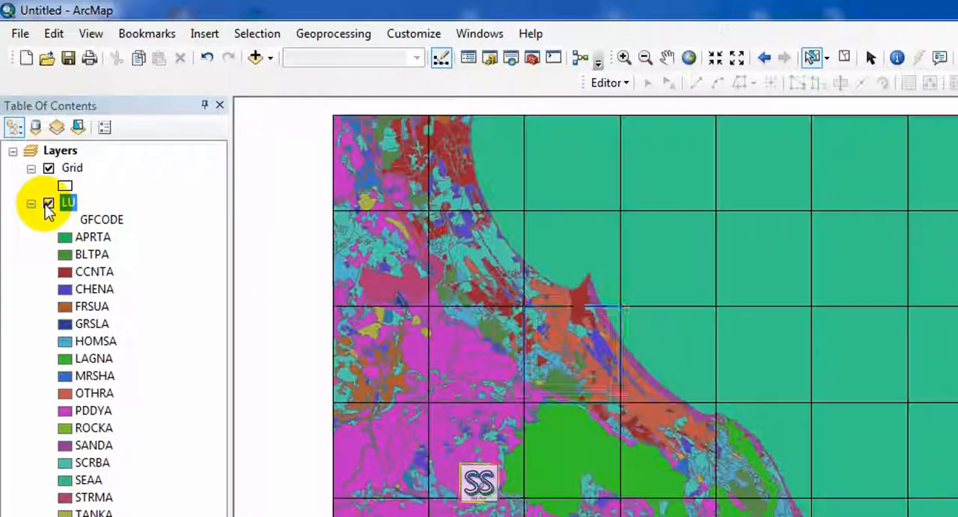
click(48, 167)
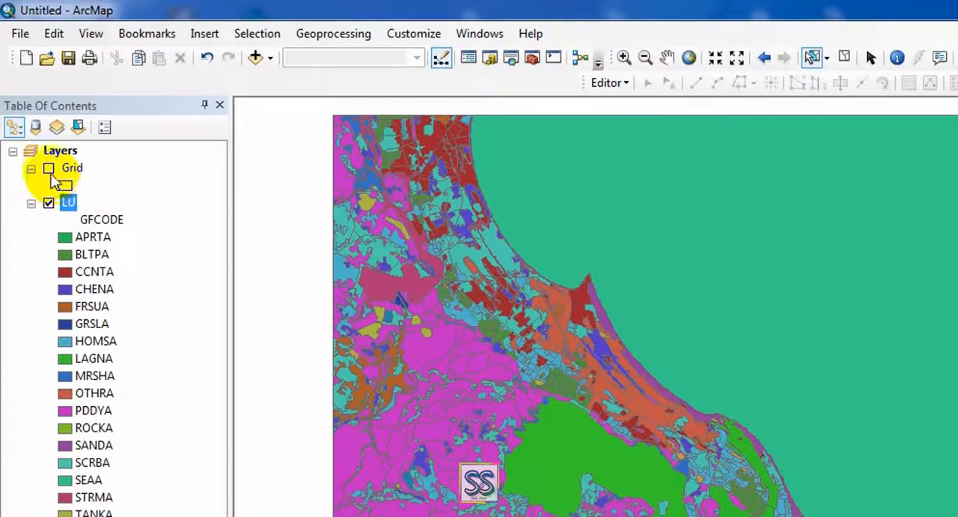
click(48, 168)
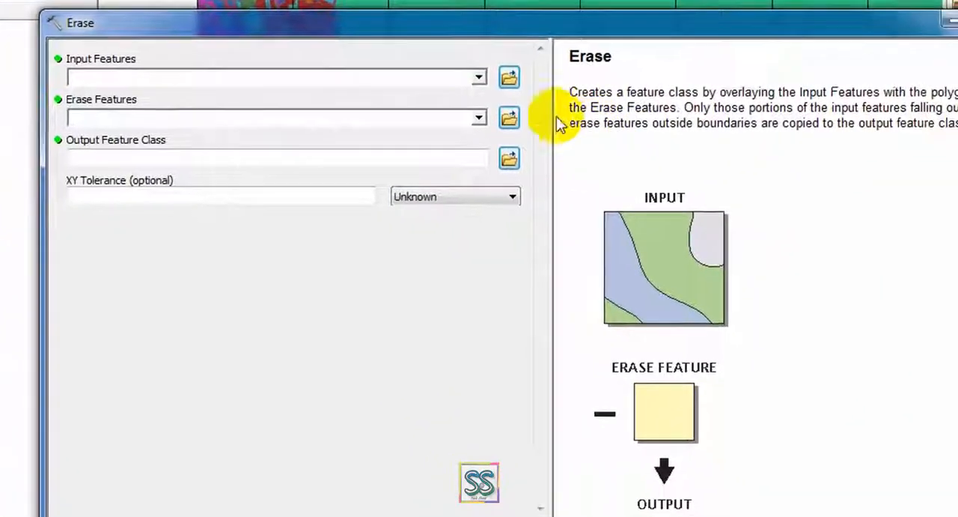
Set LU as input features and Grid as erase features in the Erase tool
drag(300, 22, 674, 32)
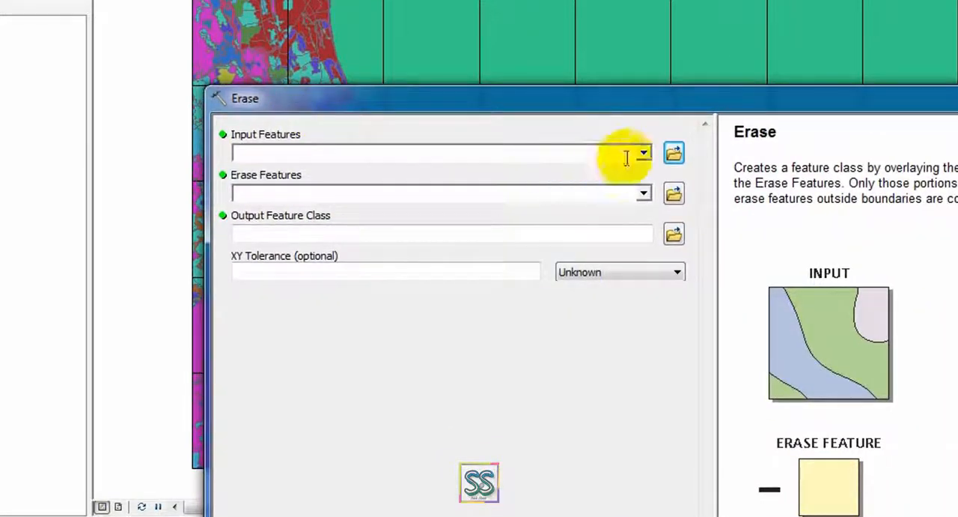
click(643, 153)
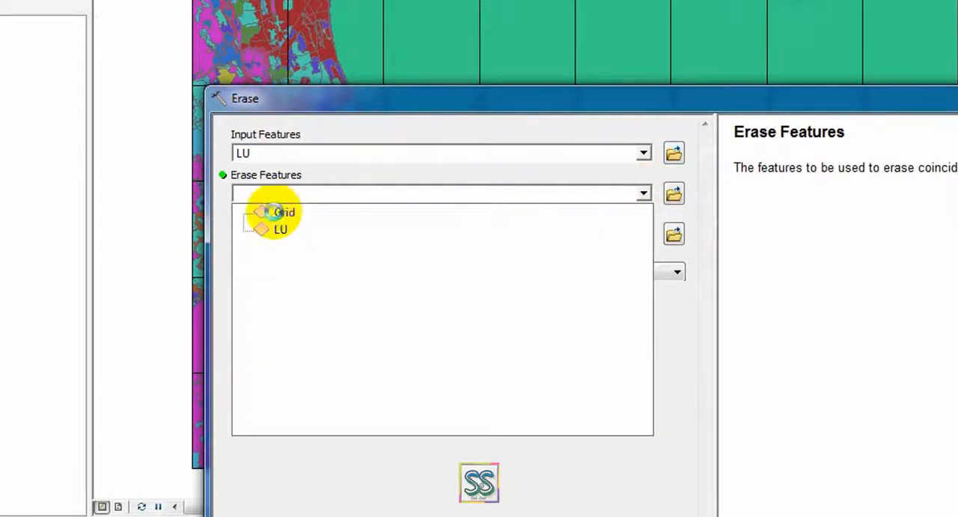
click(284, 212)
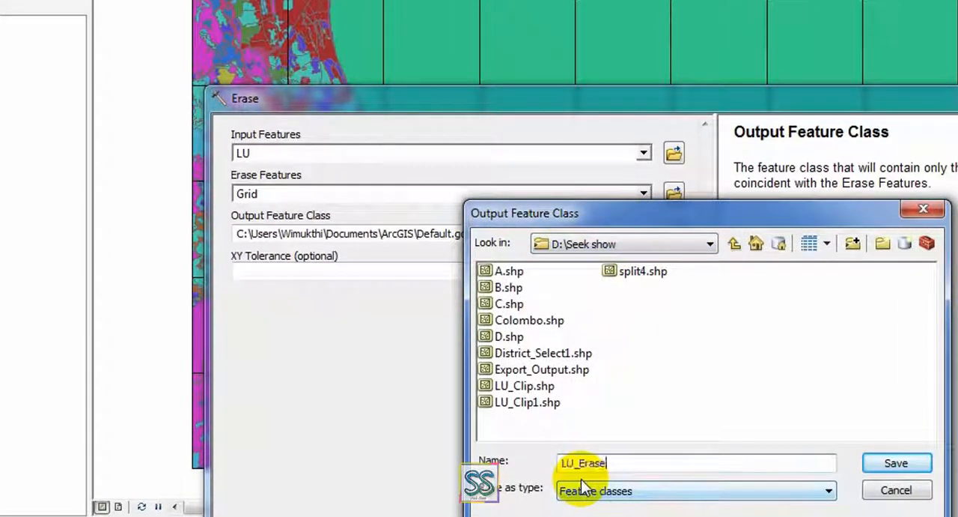
Save the output as LU_Erase1 in D:\Seek show and run the Erase
text(_1)
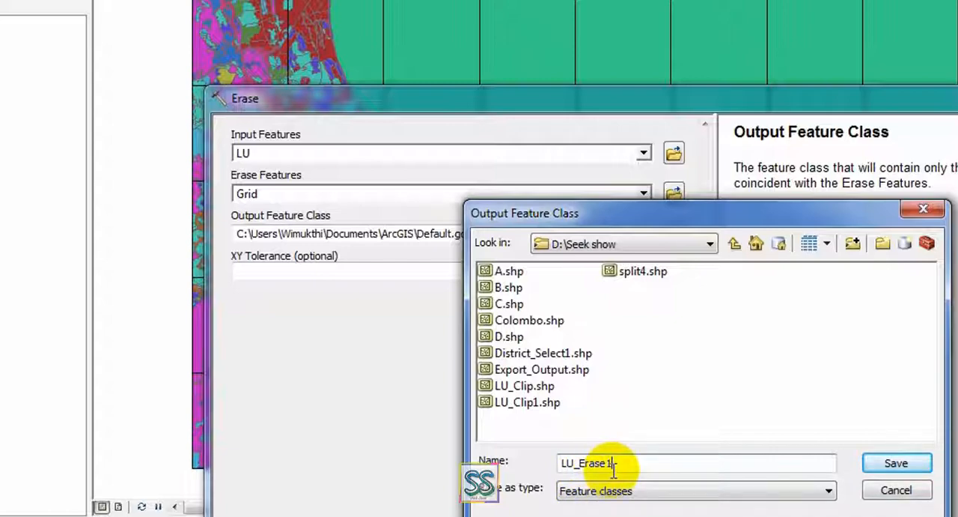
click(896, 462)
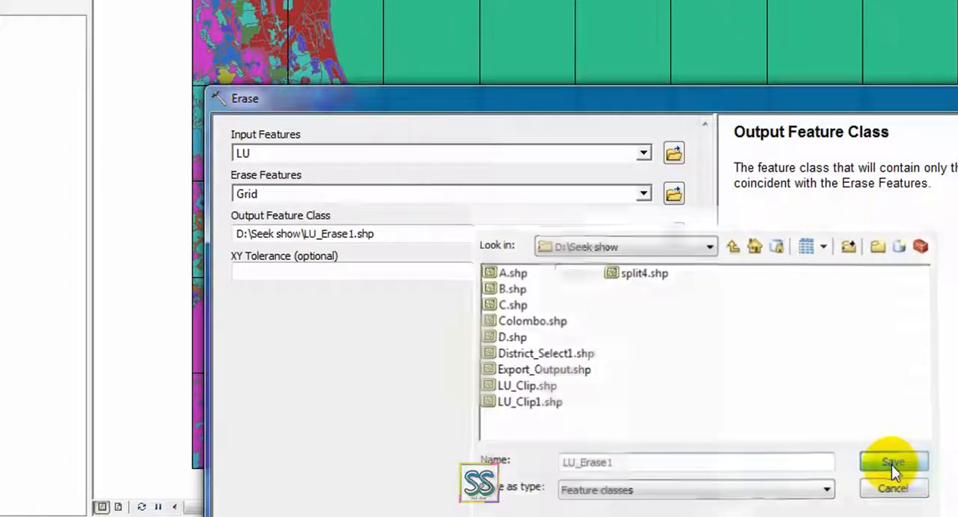
click(894, 462)
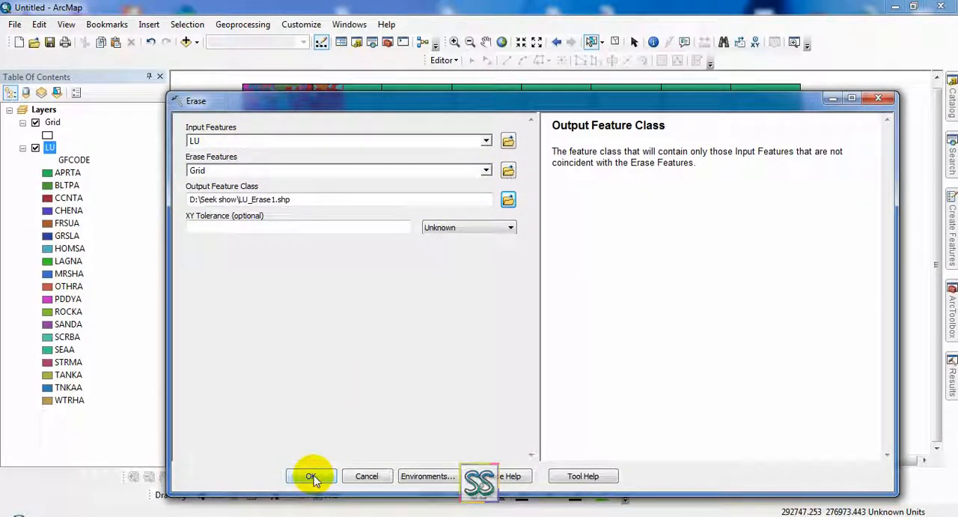
click(310, 476)
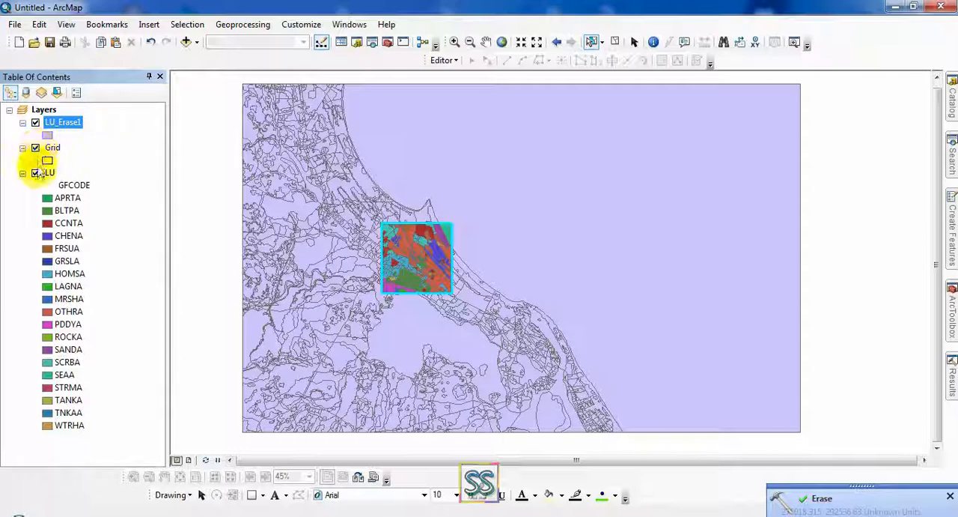
Hide the Grid and LU layers so only LU_Erase1 is drawn
click(35, 172)
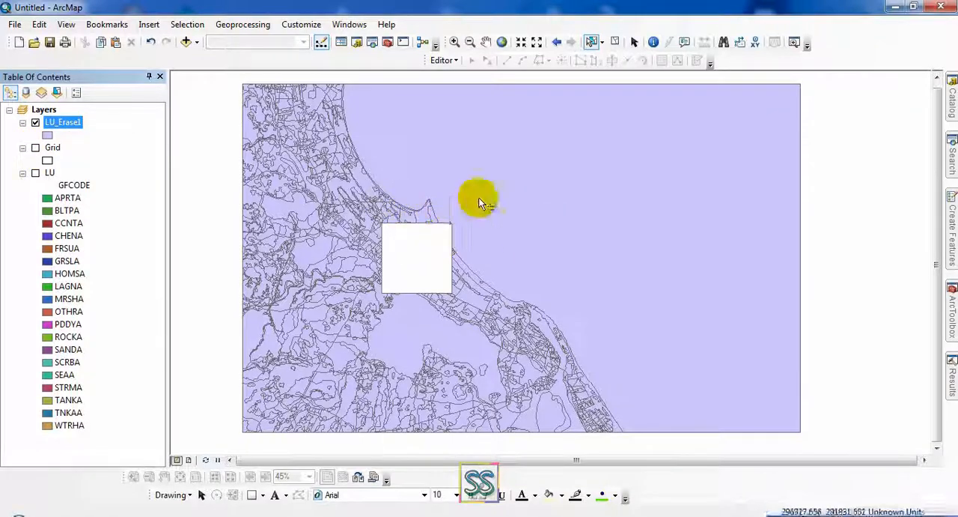
mouse_move(82, 150)
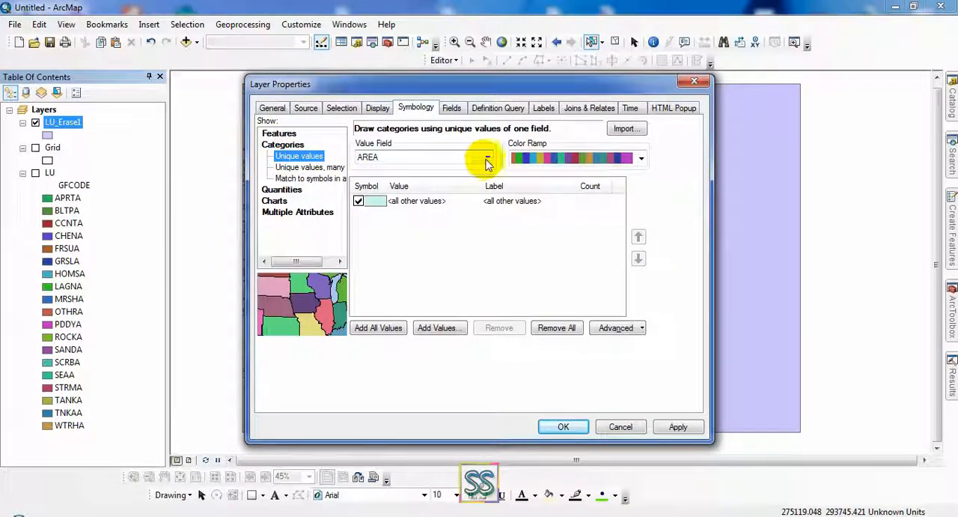
Colour LU_Erase1 by all GFCODE values, then hide it and show Grid again
click(487, 157)
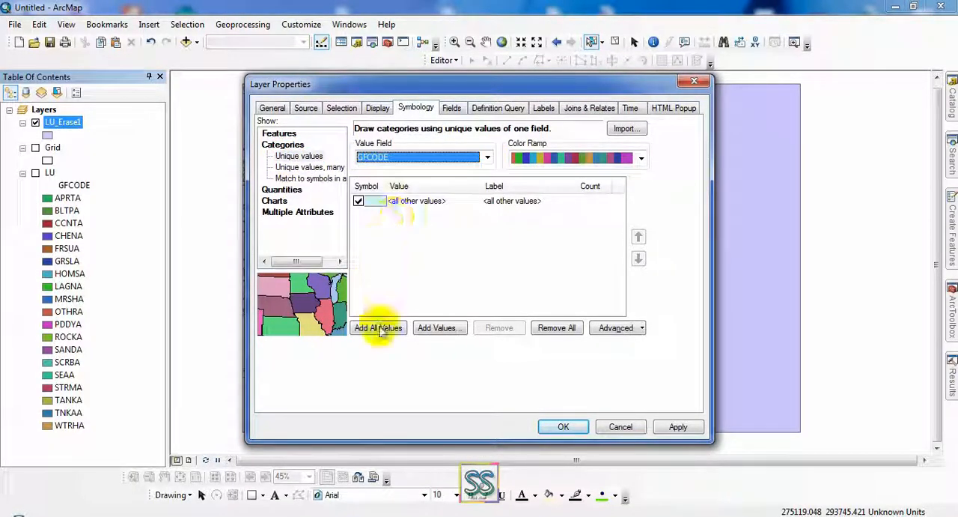
click(378, 327)
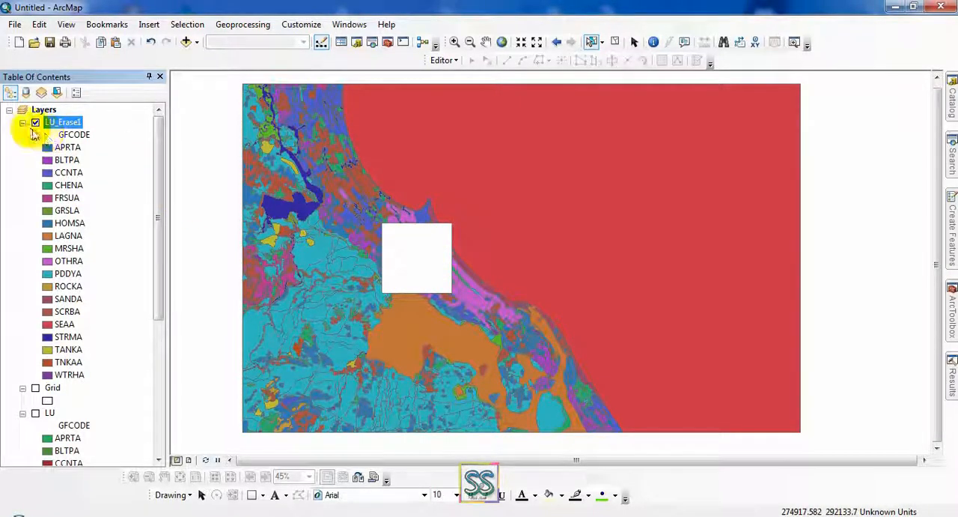
click(23, 122)
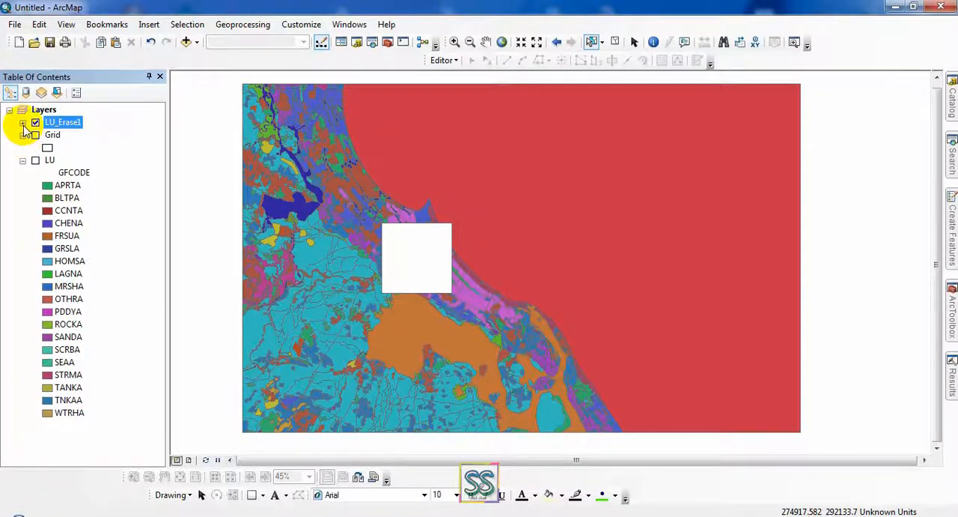
click(24, 122)
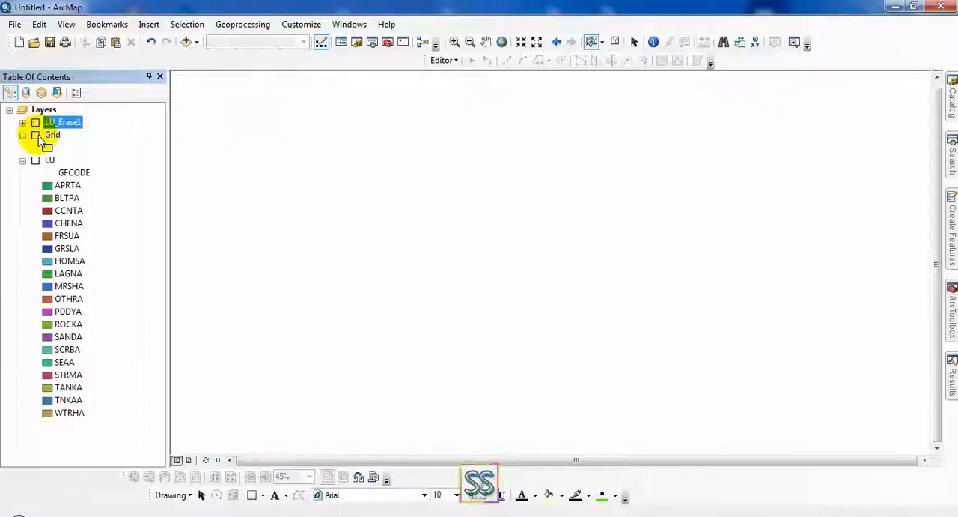
click(35, 134)
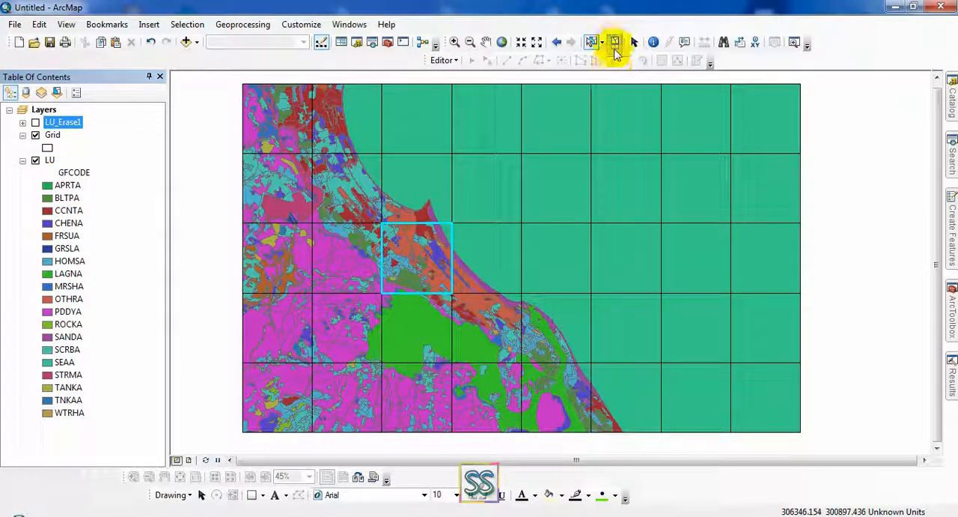
mouse_move(614, 42)
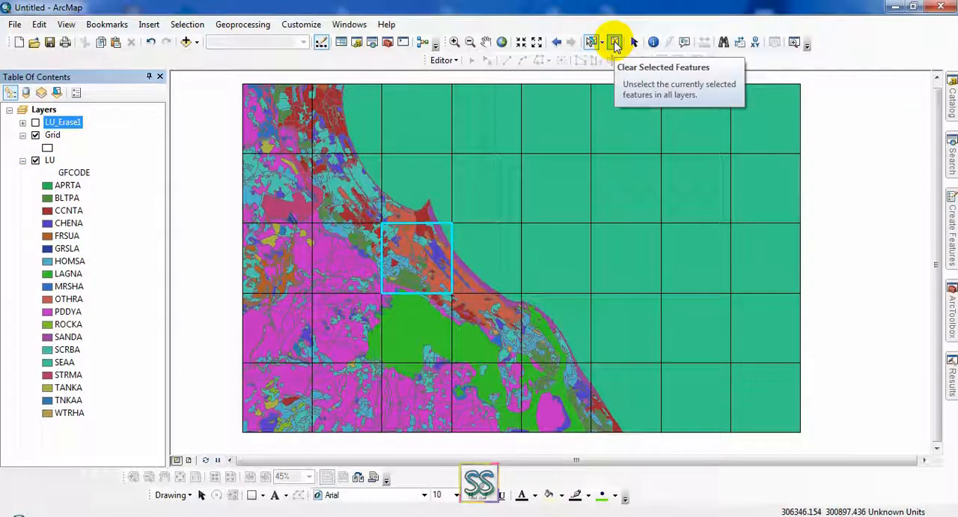
Clear the currently selected grid cell
click(615, 42)
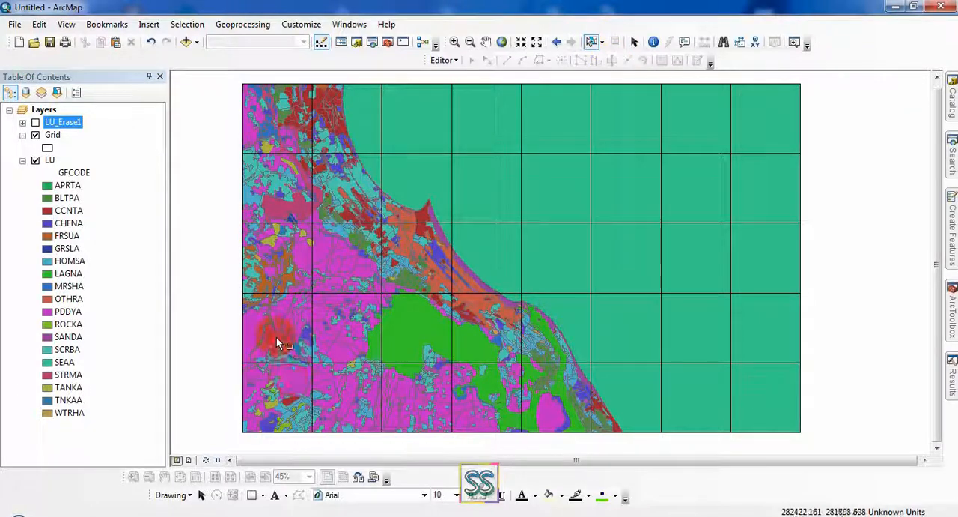
mouse_move(348, 313)
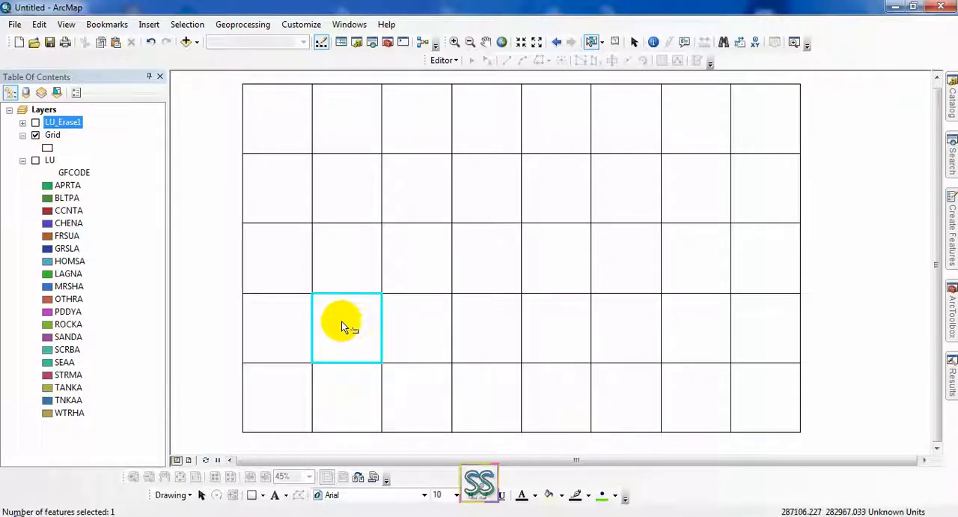
Export the selected grid cell as Export_Output_7 and add it to the map
right_click(53, 134)
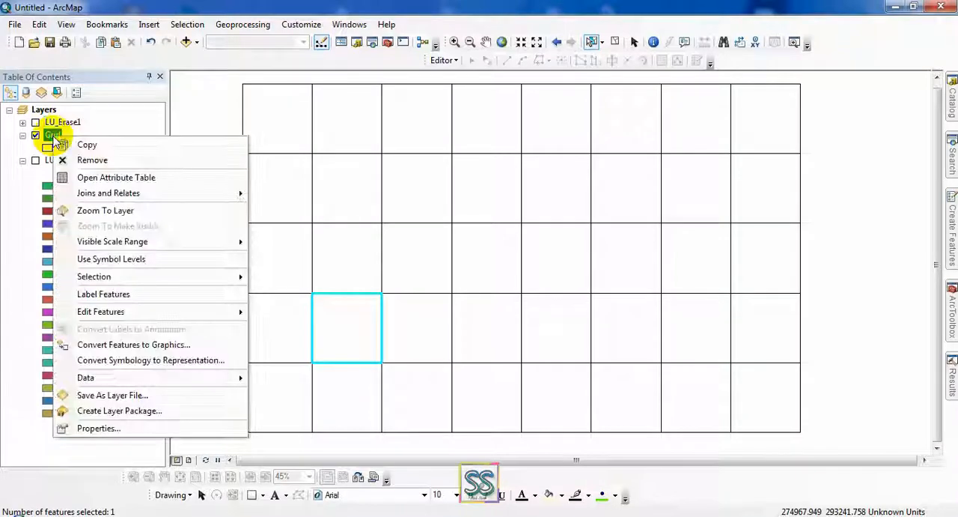
mouse_move(85, 376)
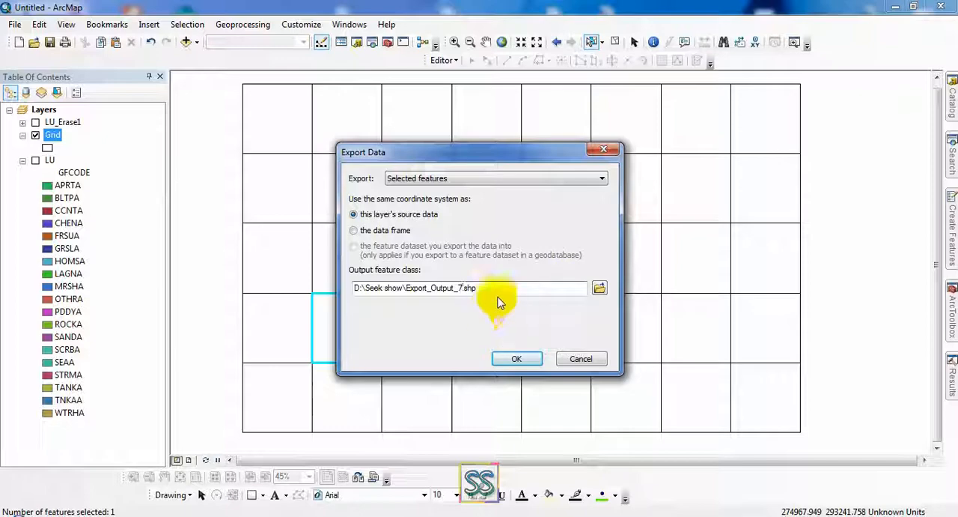
click(517, 358)
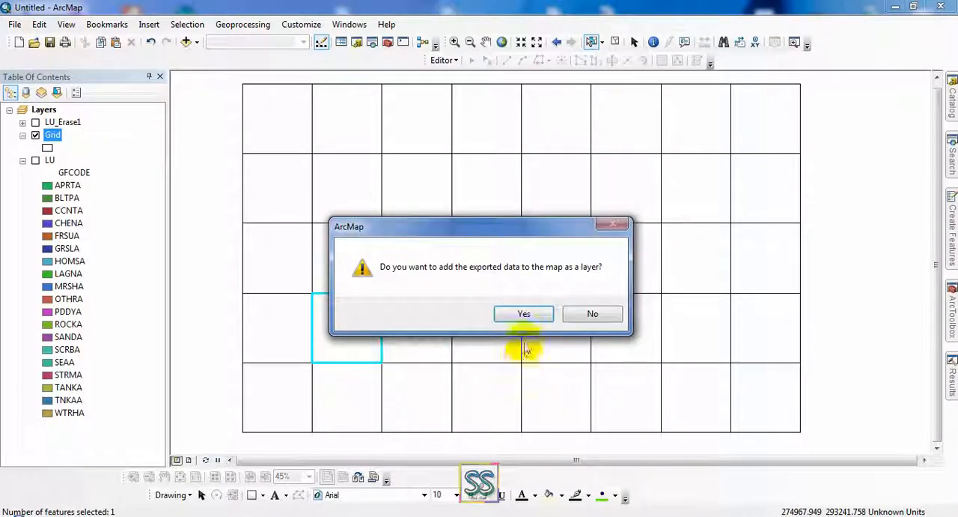
click(524, 313)
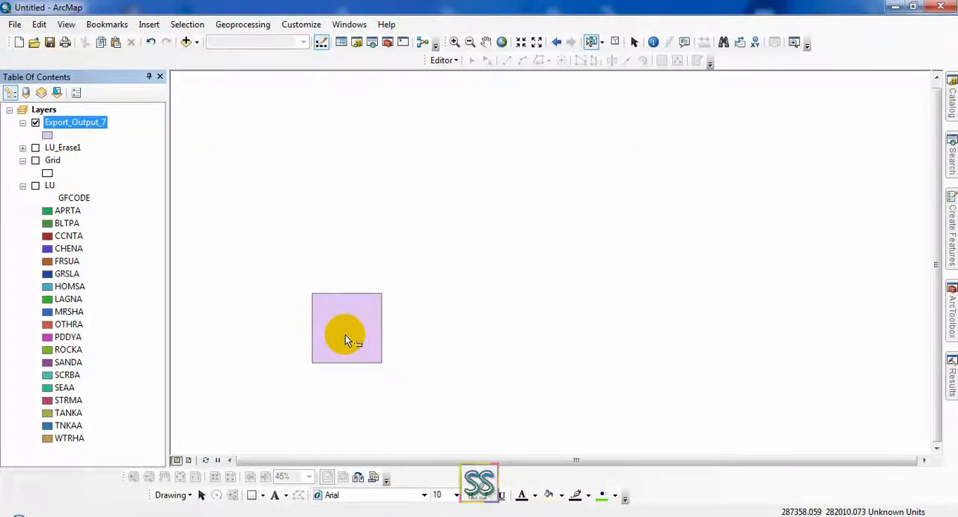
click(35, 147)
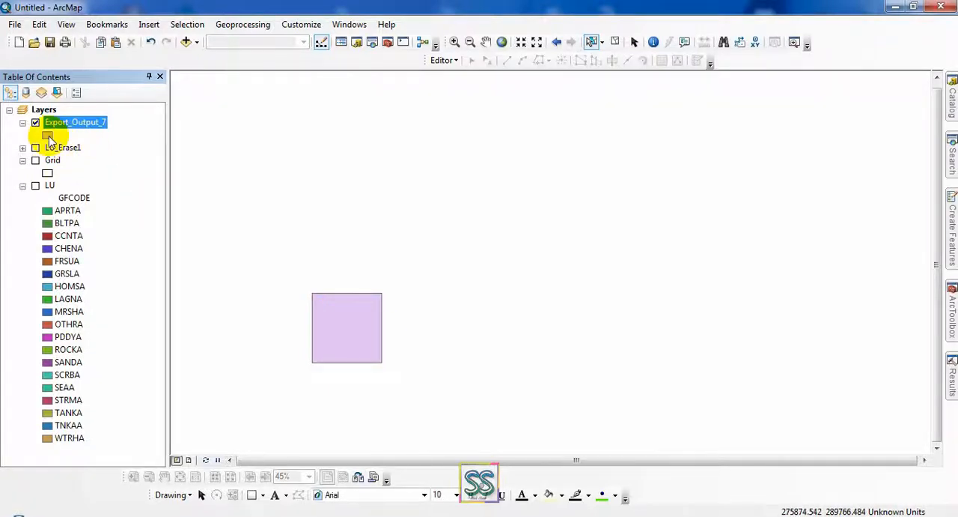
click(47, 134)
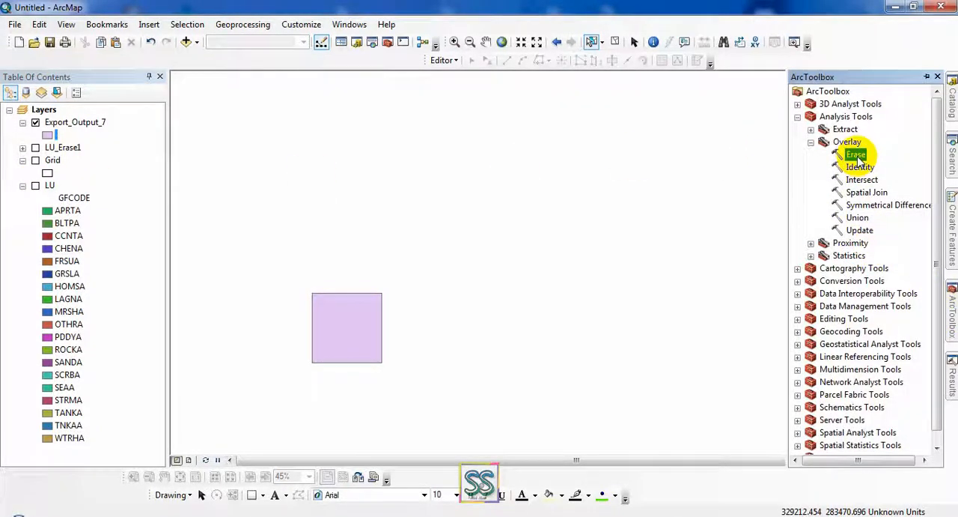
Erase the LU layer with Export_Output_7, saving the output as LU_Erase7.shp
double_click(856, 154)
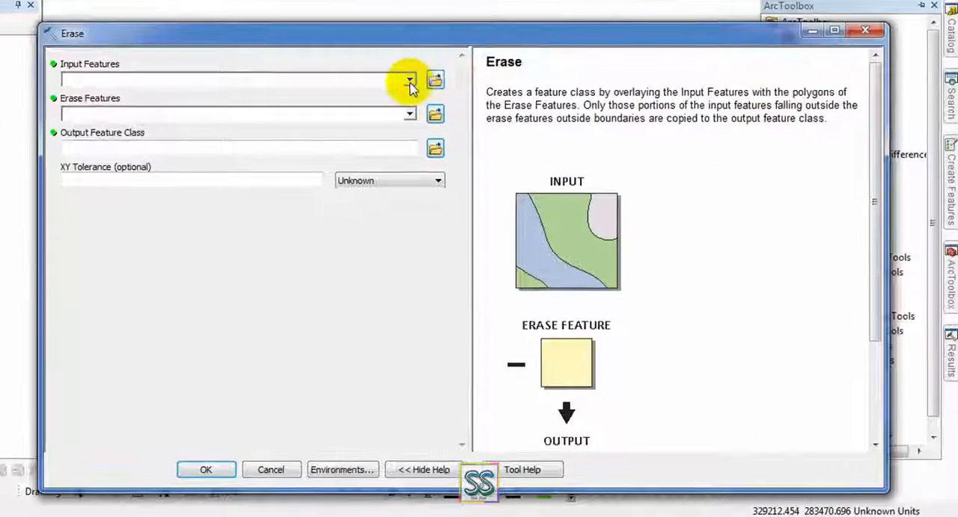
click(410, 80)
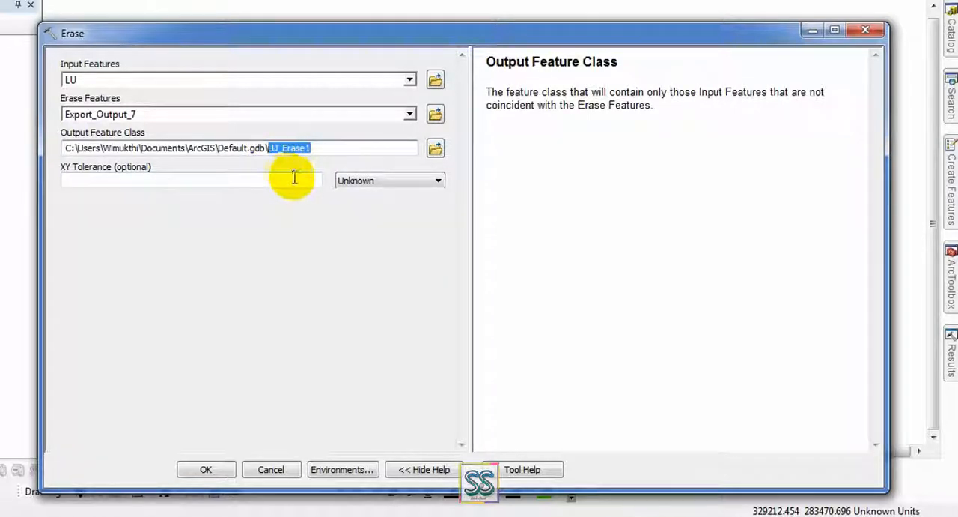
click(436, 148)
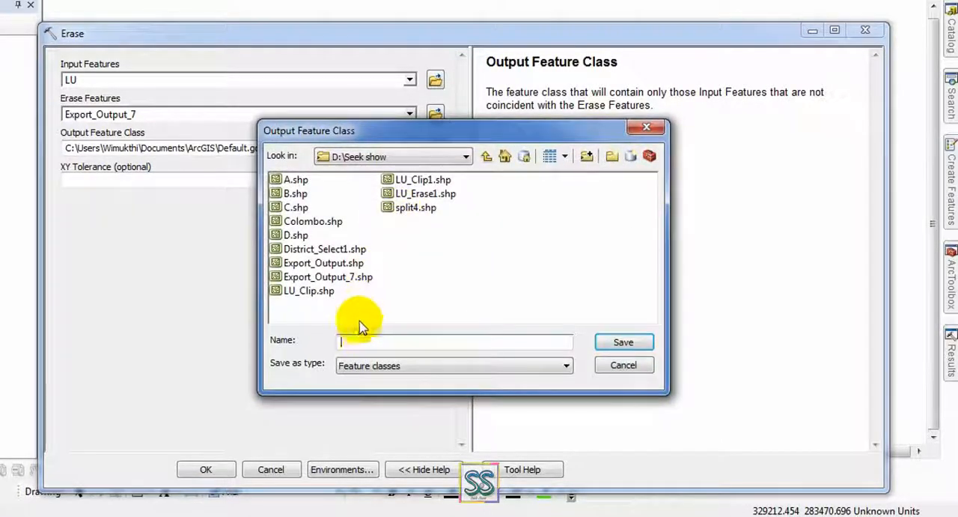
text(LU_Erase7)
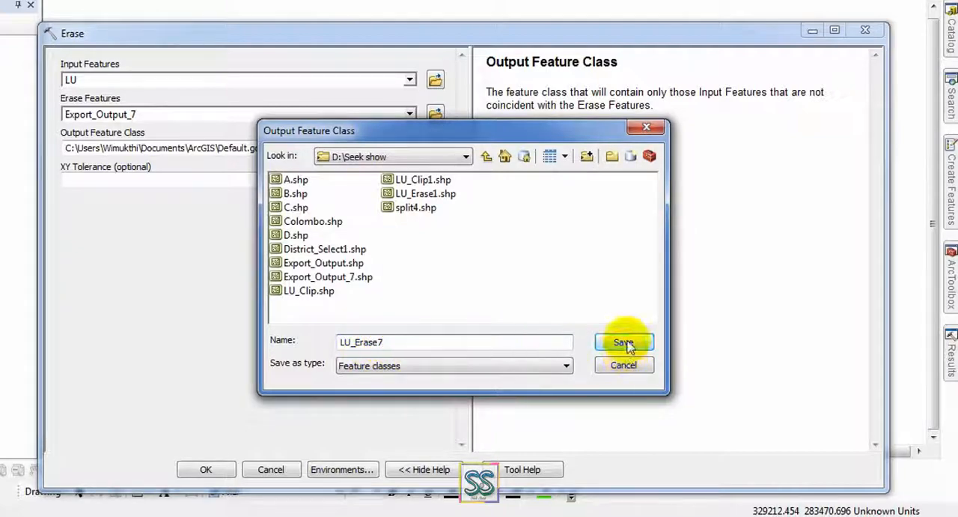
click(624, 342)
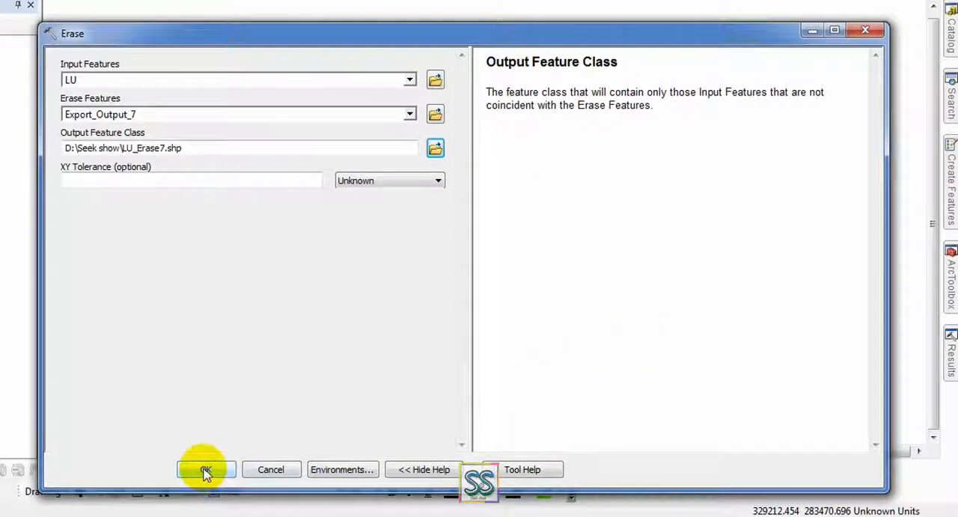
click(206, 469)
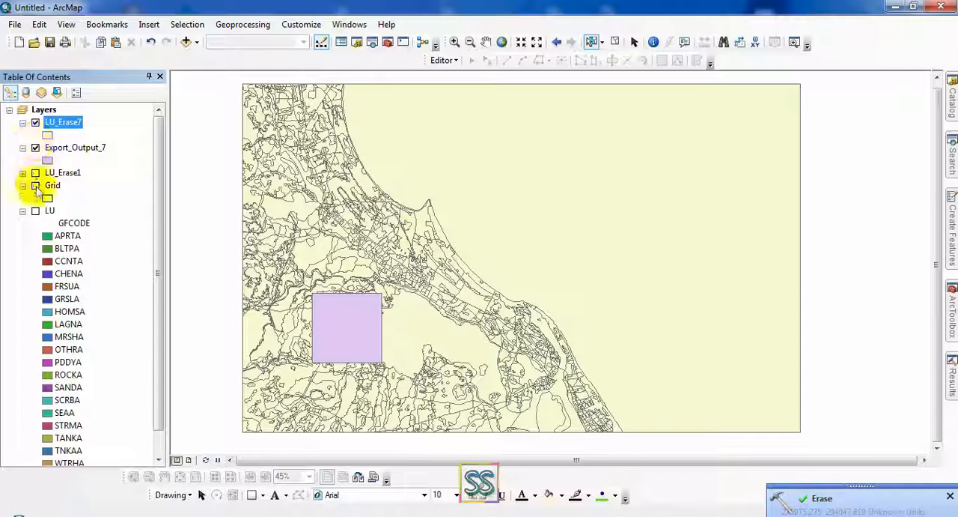
Hide Export_Output_7 and bring up the LU_Erase7 layer properties
click(35, 148)
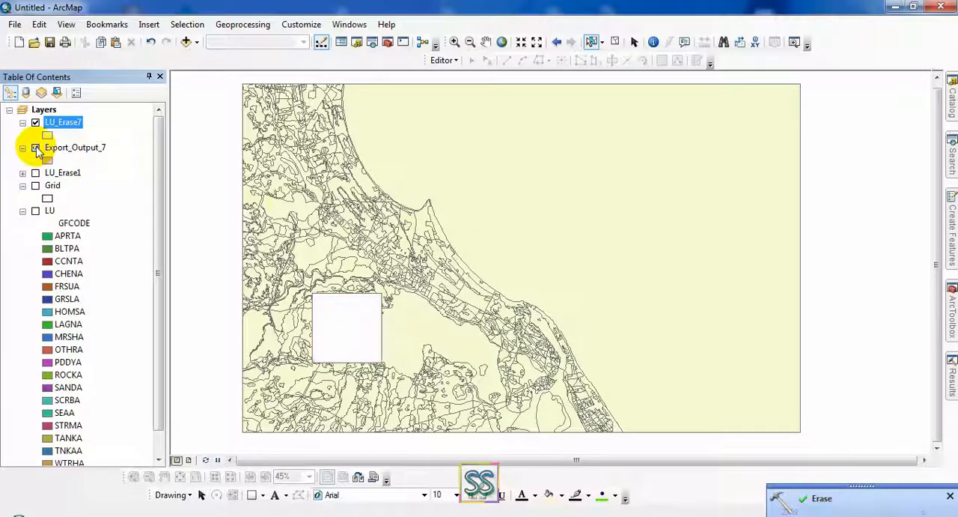
right_click(63, 122)
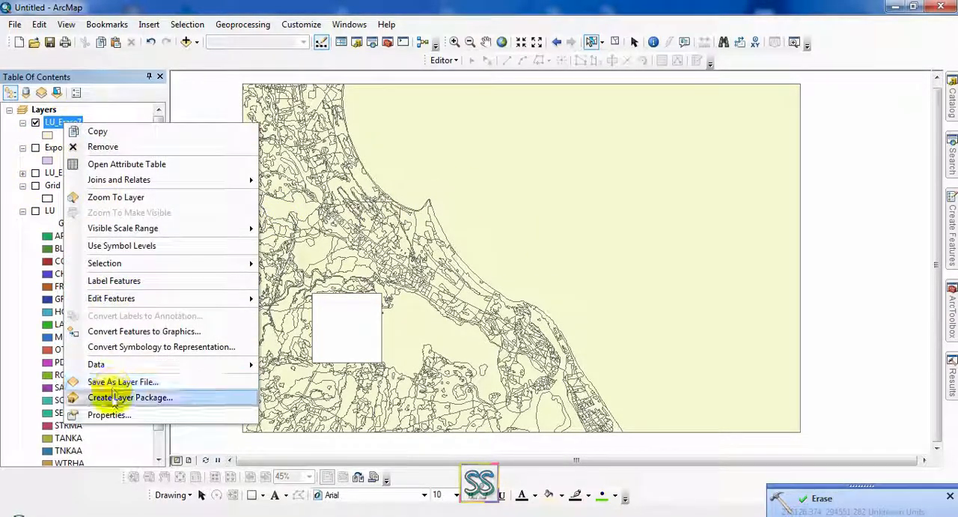
click(109, 415)
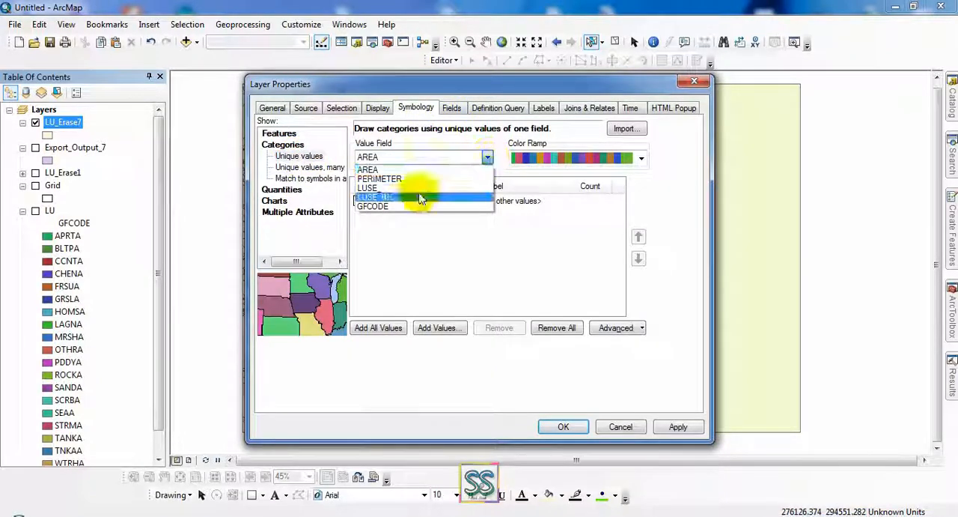
Symbolize LU_Erase7 by GFCODE categories and collapse its legend
click(373, 206)
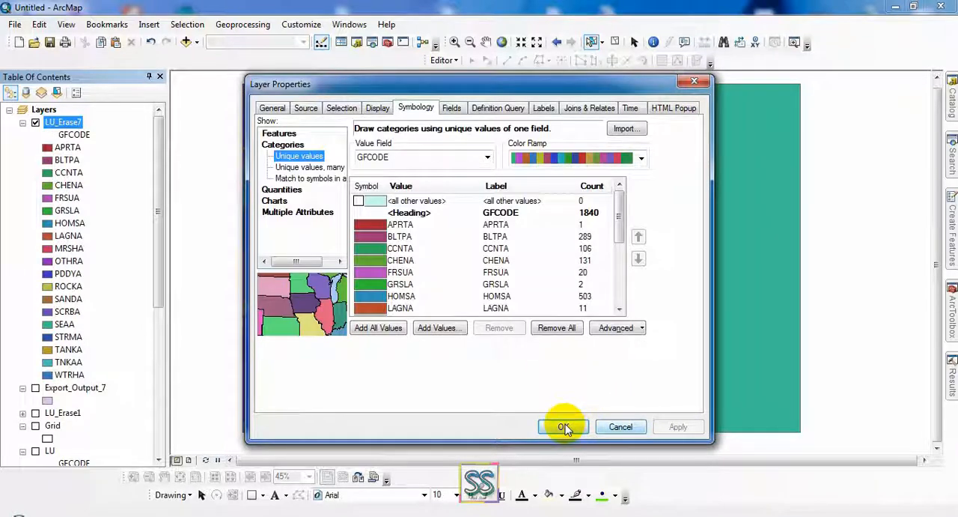
click(563, 426)
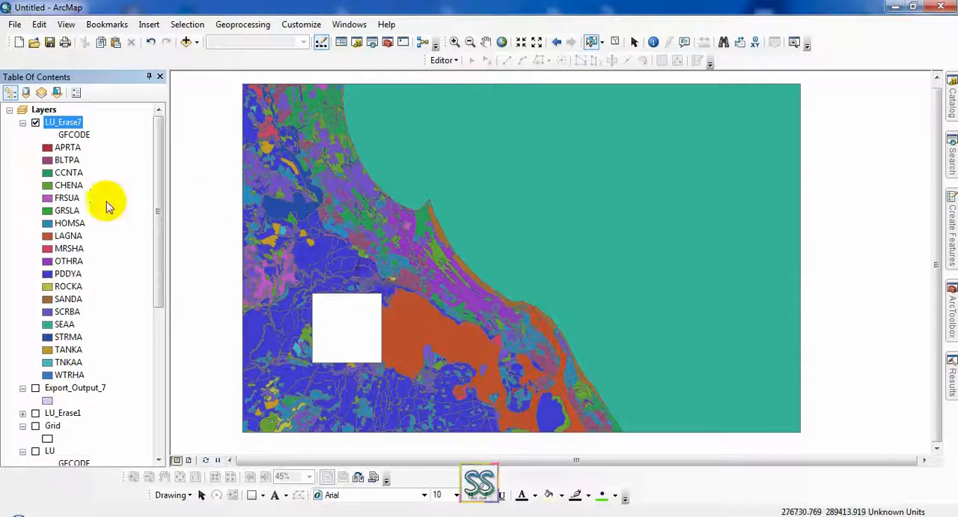
click(22, 122)
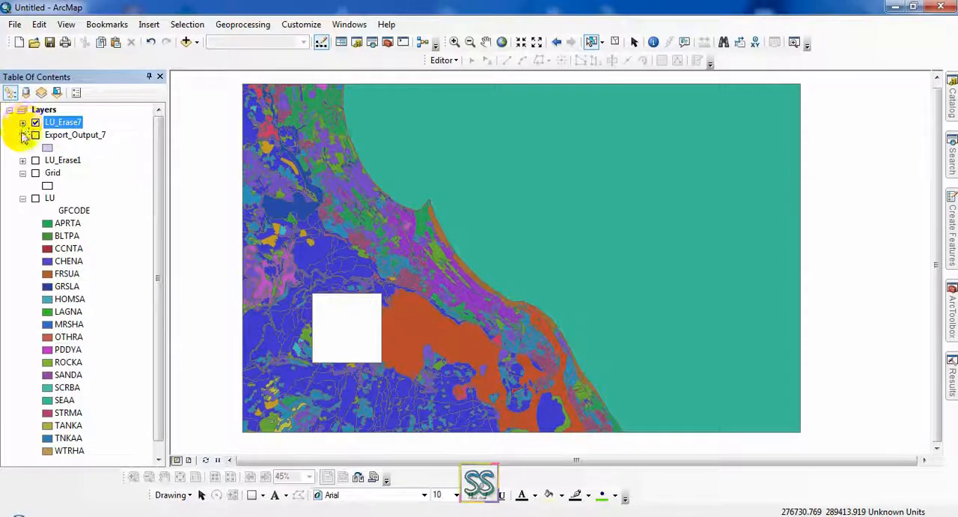